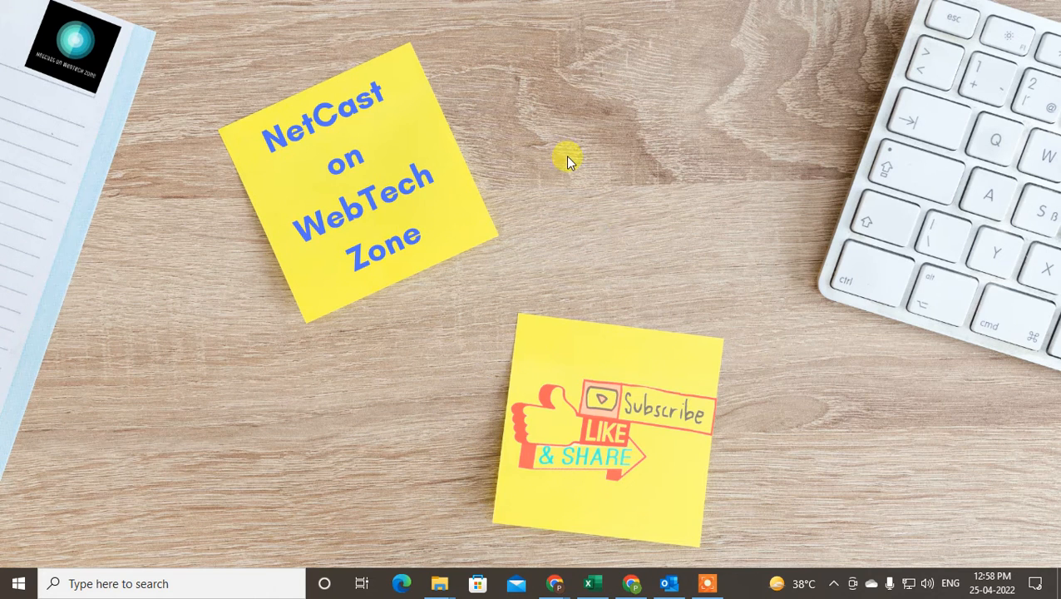
mouse_move(645, 323)
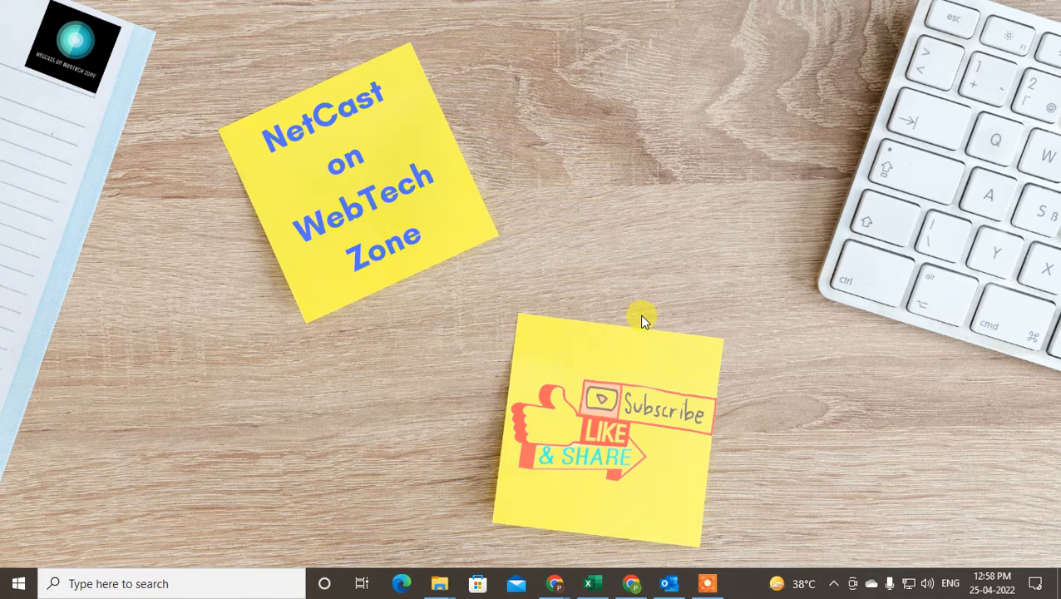
mouse_move(645, 274)
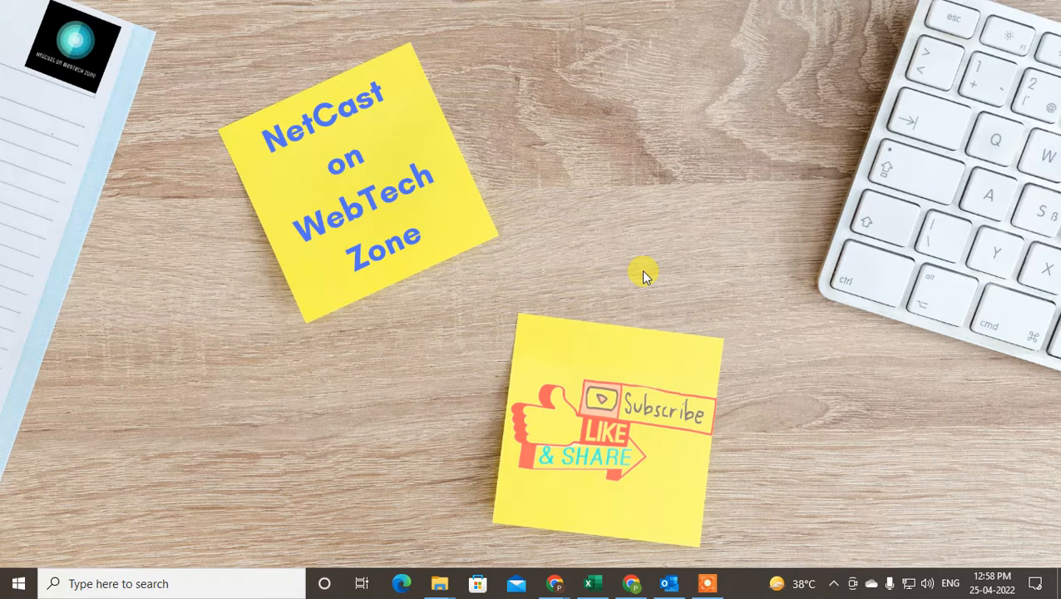
mouse_move(379, 231)
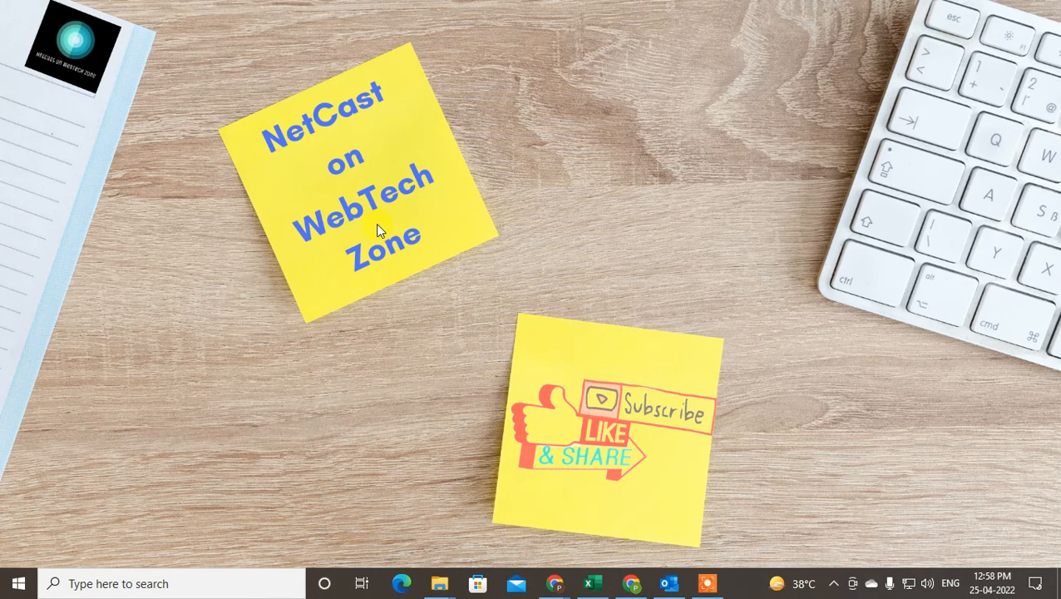
mouse_move(557, 113)
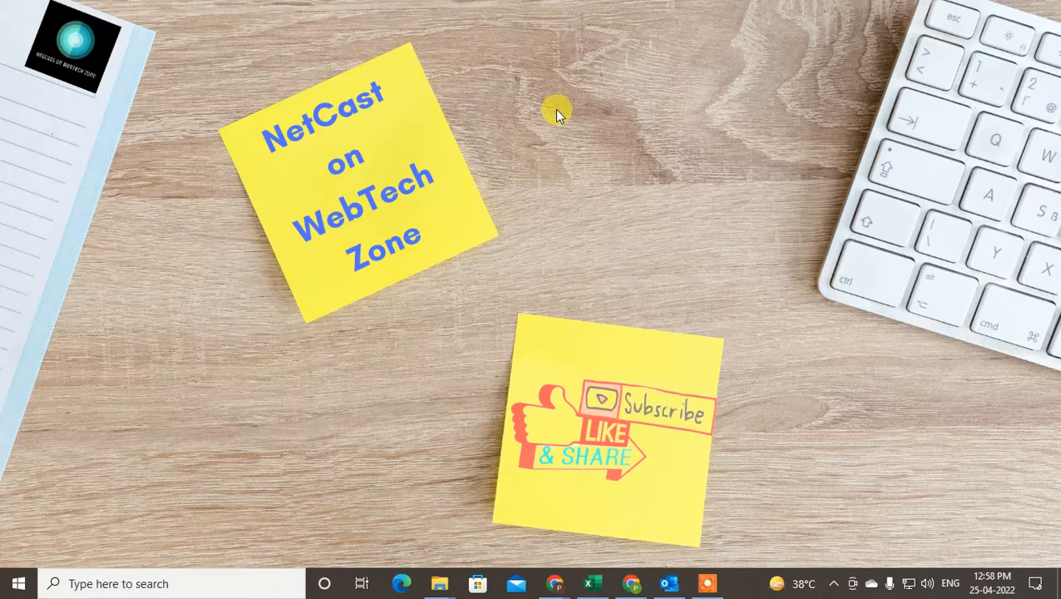
- Refresh the desktop, glance at the inbox, then switch to the April 2022 calendar
right_click(557, 113)
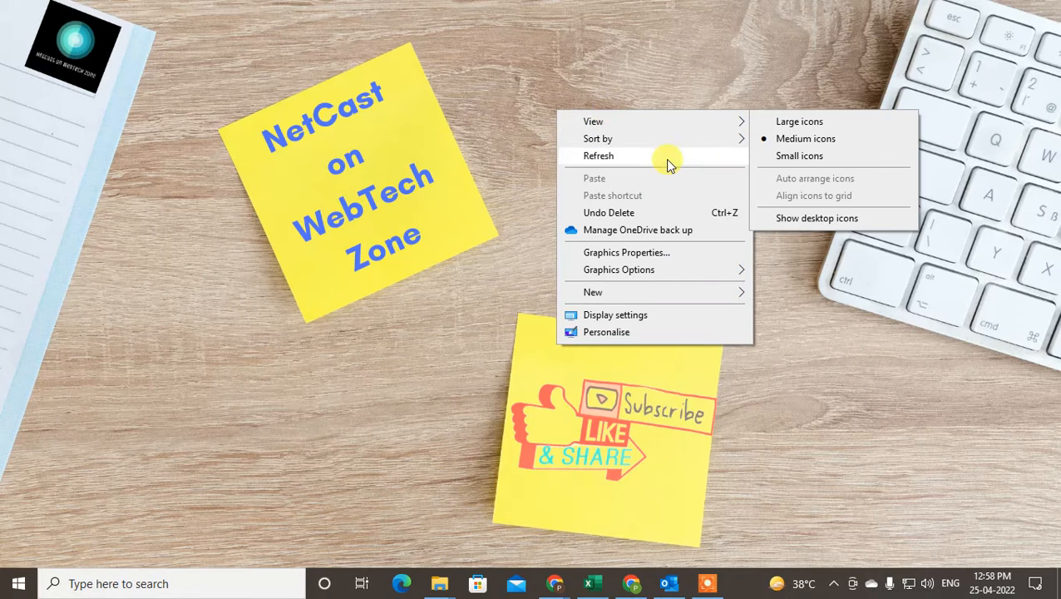
mouse_move(657, 160)
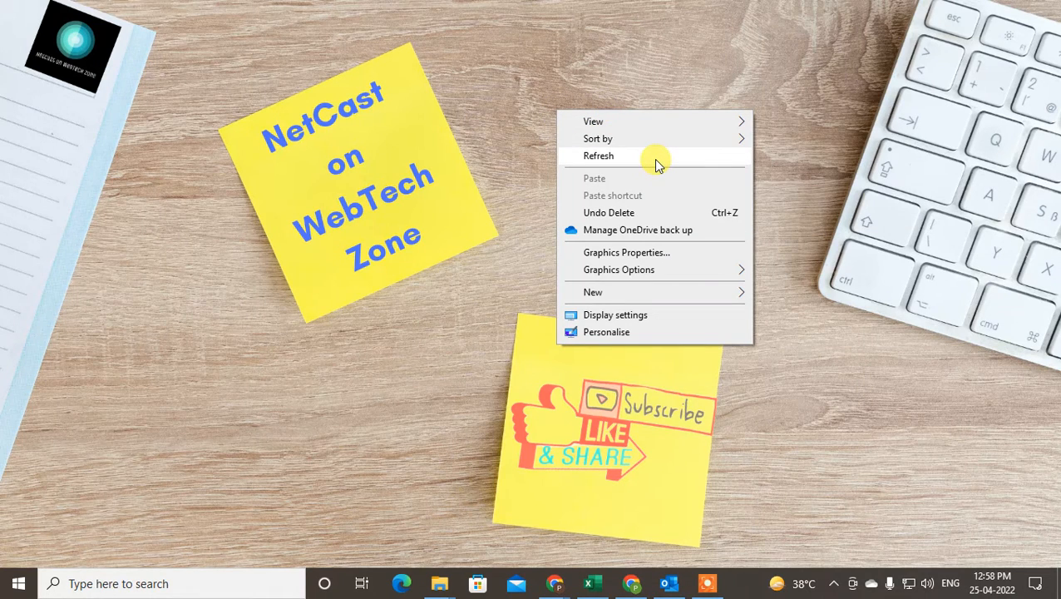
left_click(599, 156)
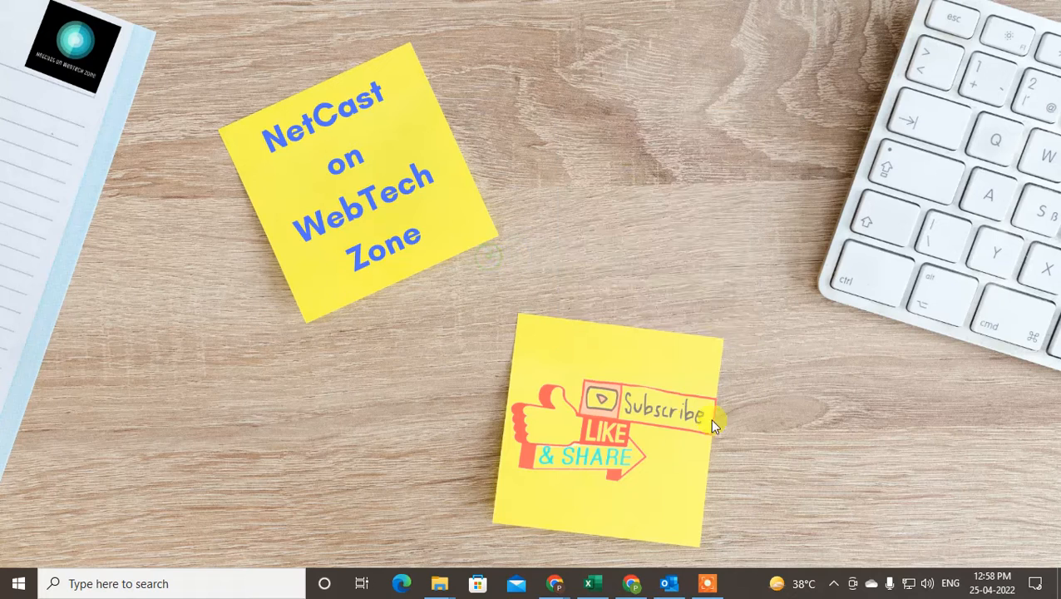
mouse_move(673, 552)
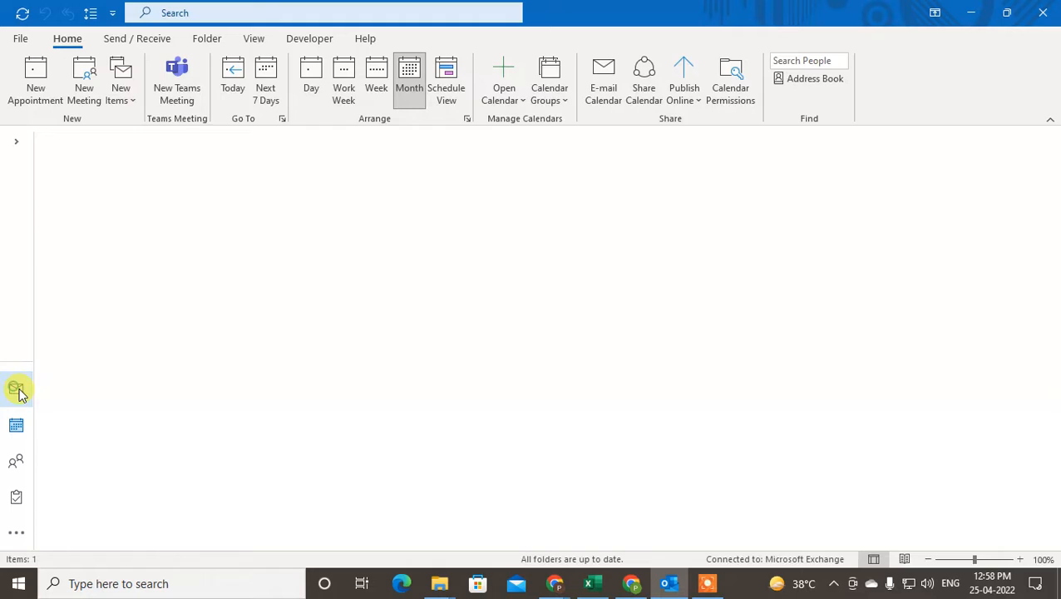
left_click(17, 389)
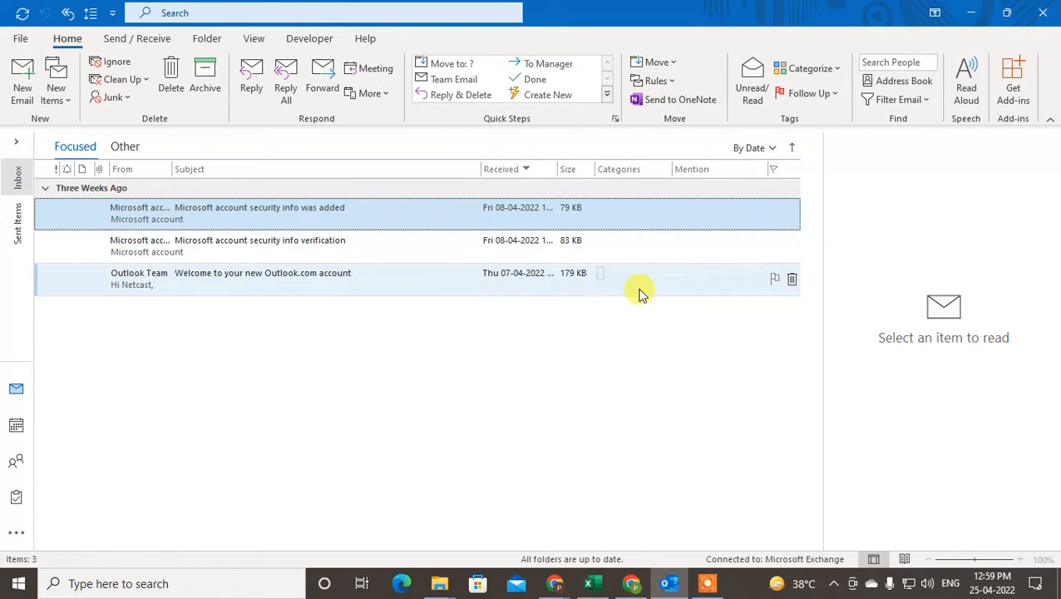
mouse_move(4, 296)
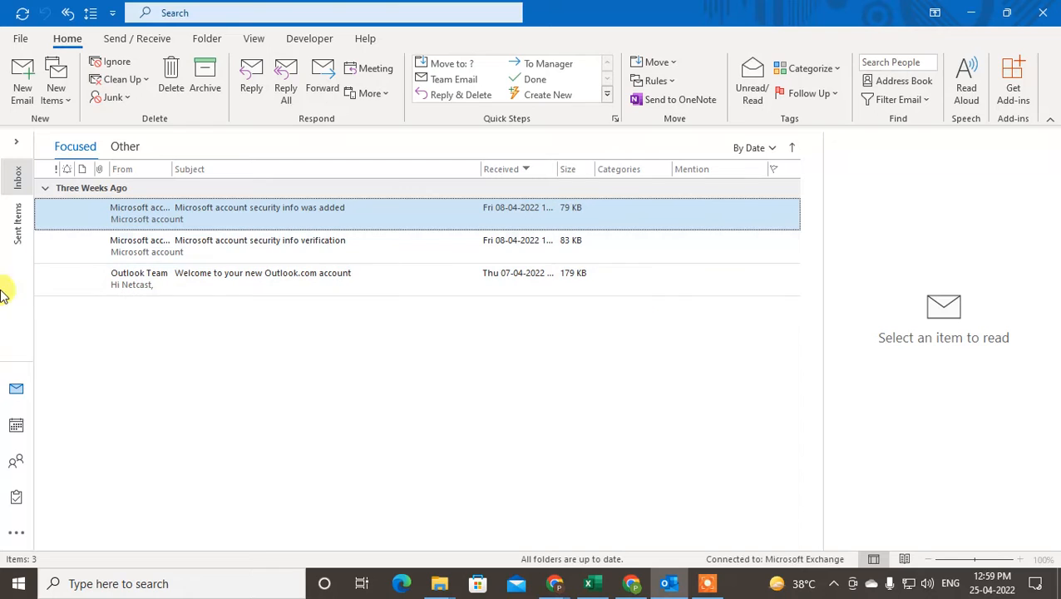
left_click(57, 80)
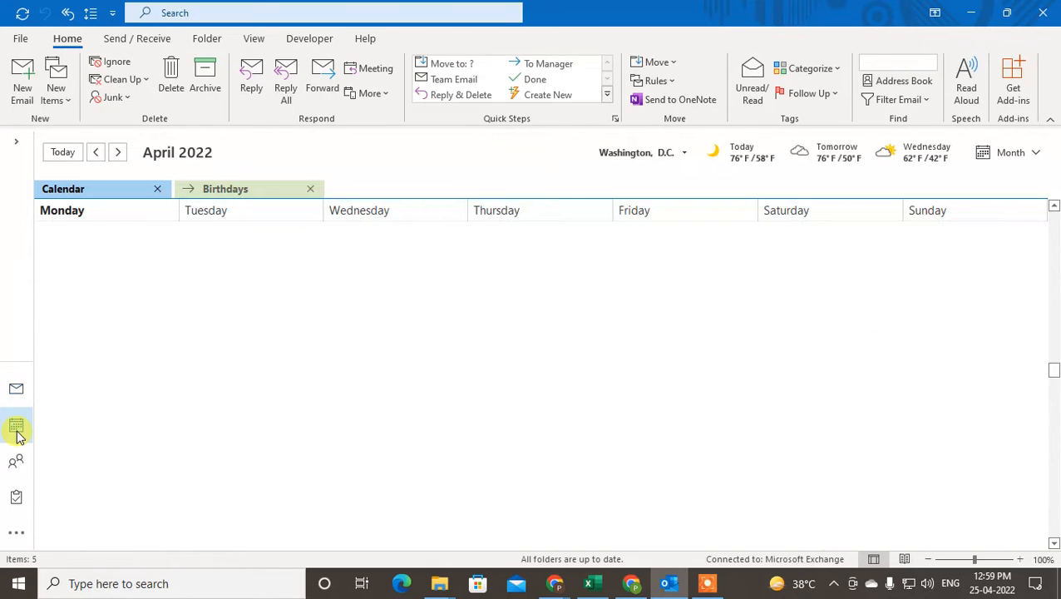
- Start a new untitled appointment for Mon 25-04-2022, 09:00 to 09:30
left_click(16, 426)
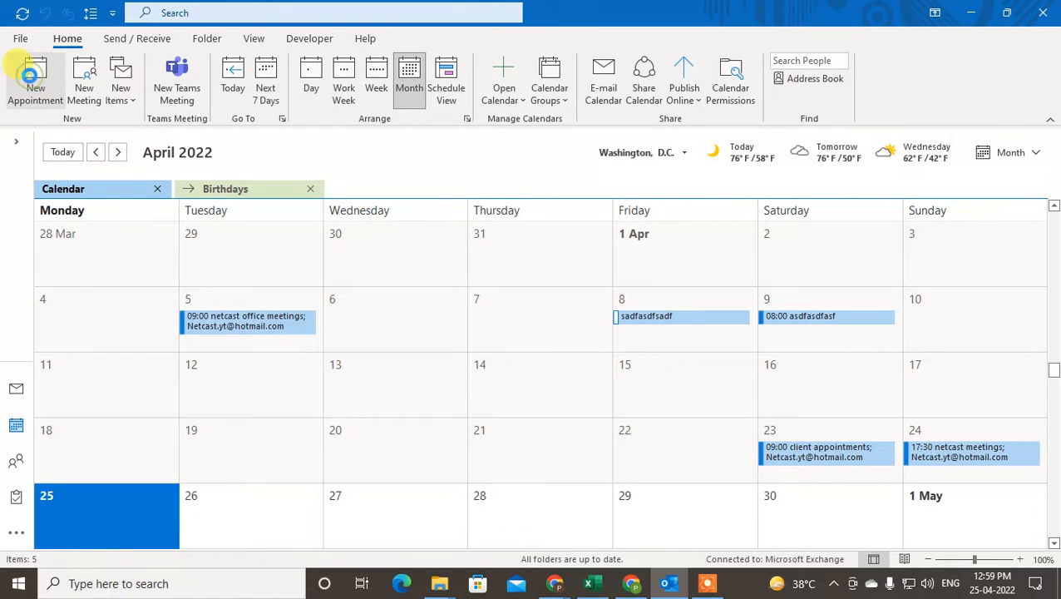
mouse_move(340, 216)
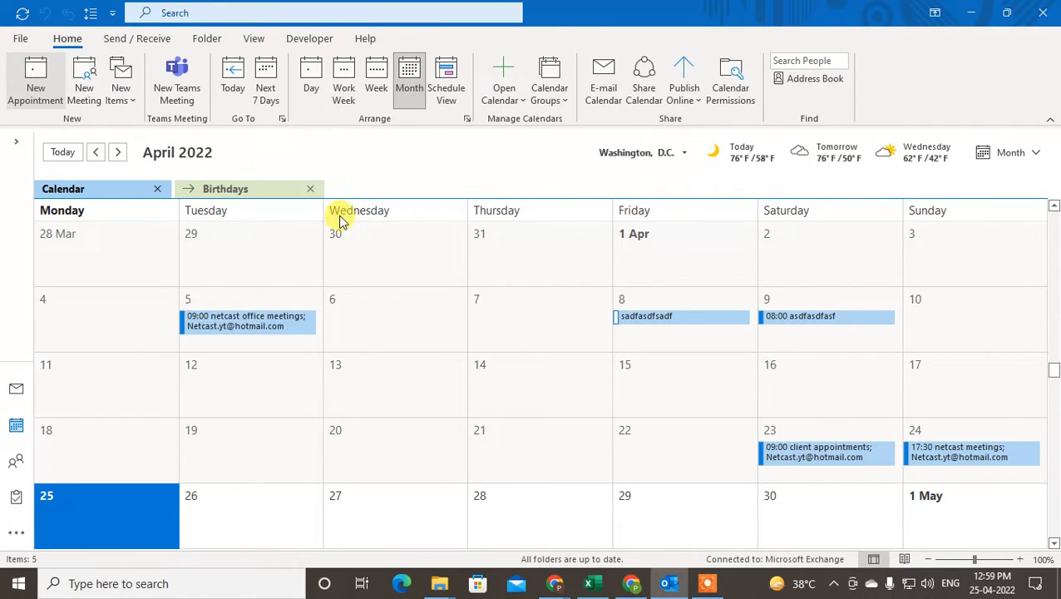
left_click(35, 80)
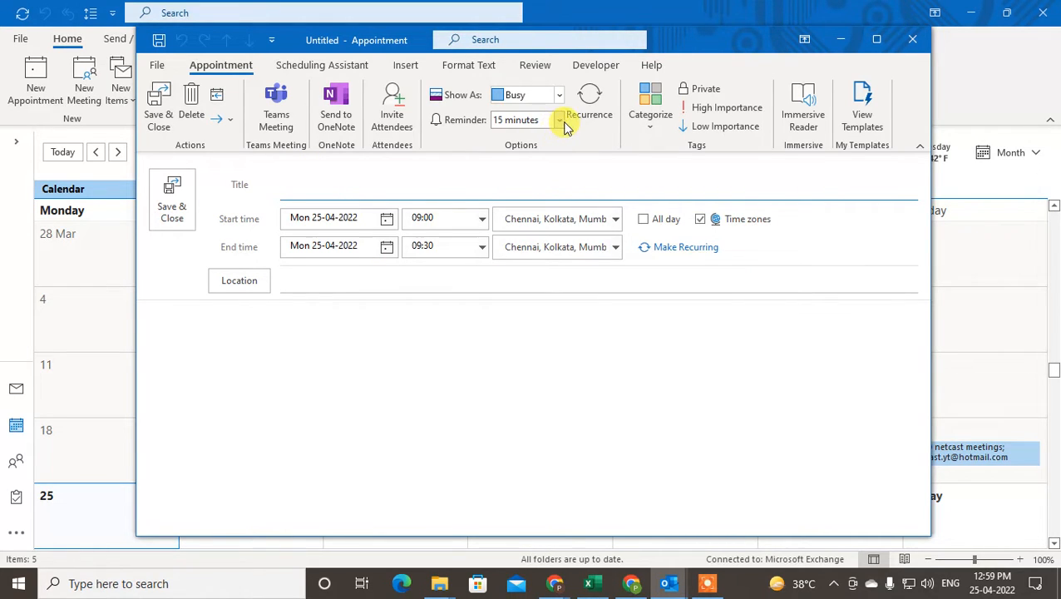
- Change the appointment's reminder from 15 minutes to 1 hour
left_click(559, 119)
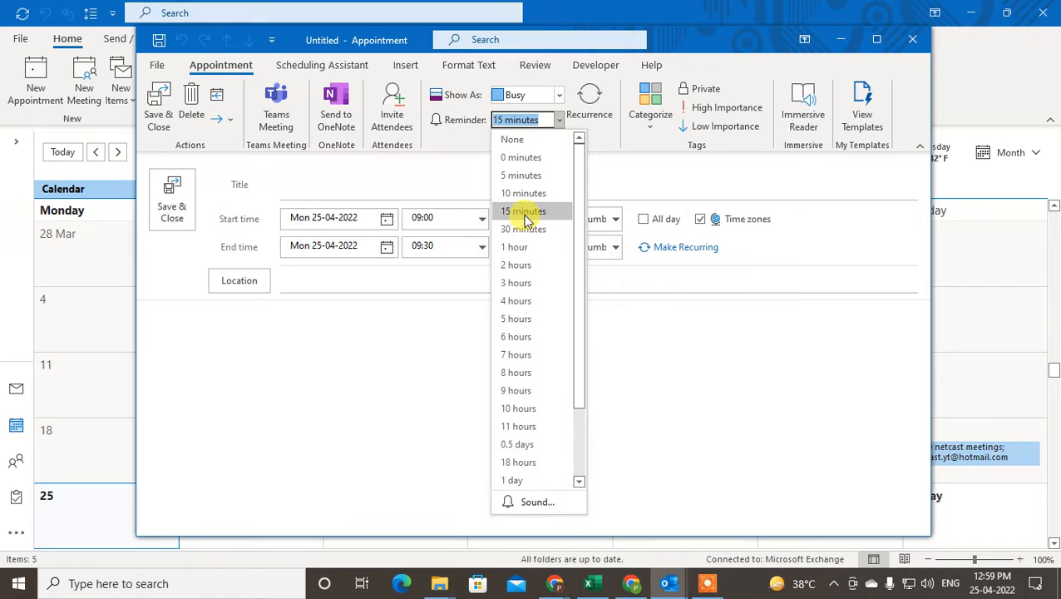
mouse_move(524, 230)
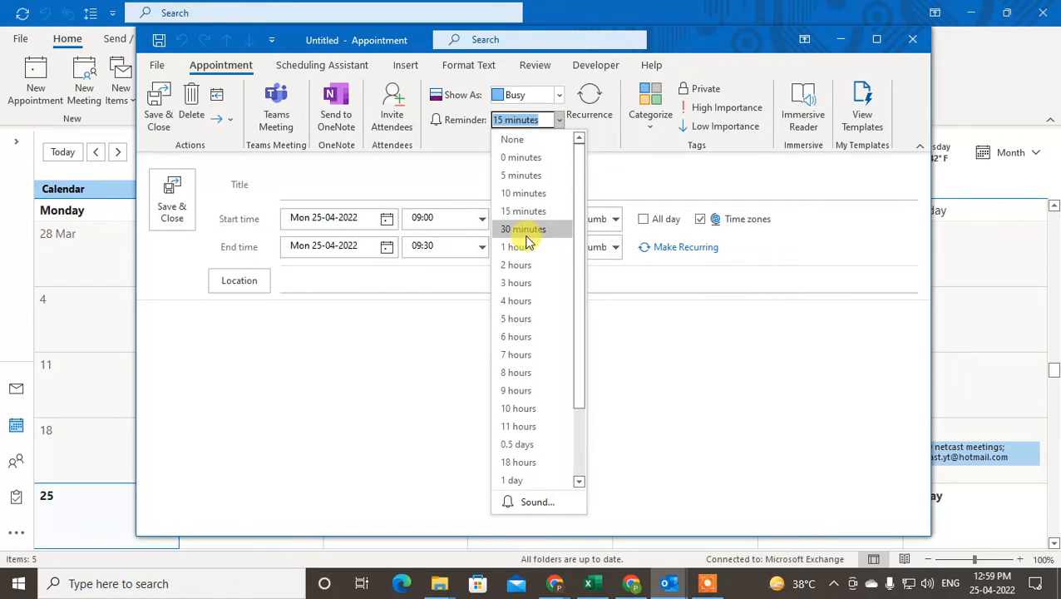
left_click(512, 246)
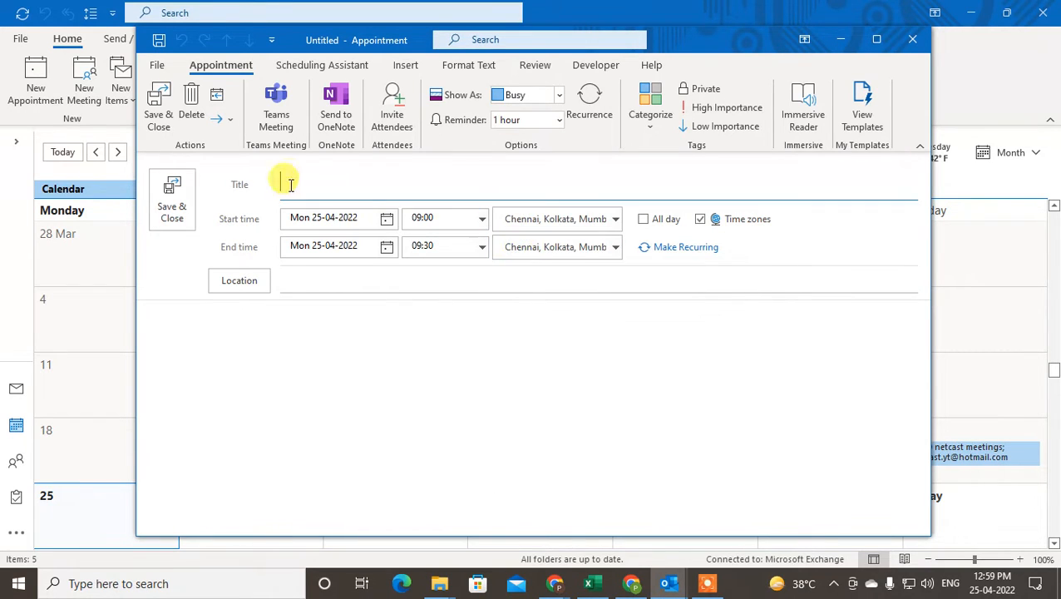
mouse_move(312, 176)
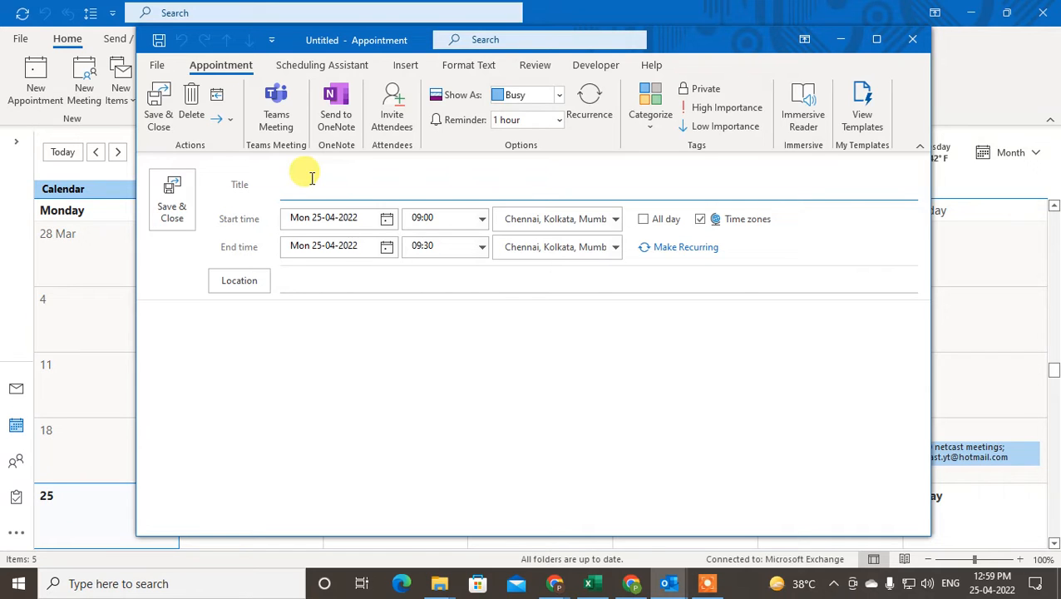
mouse_move(391, 170)
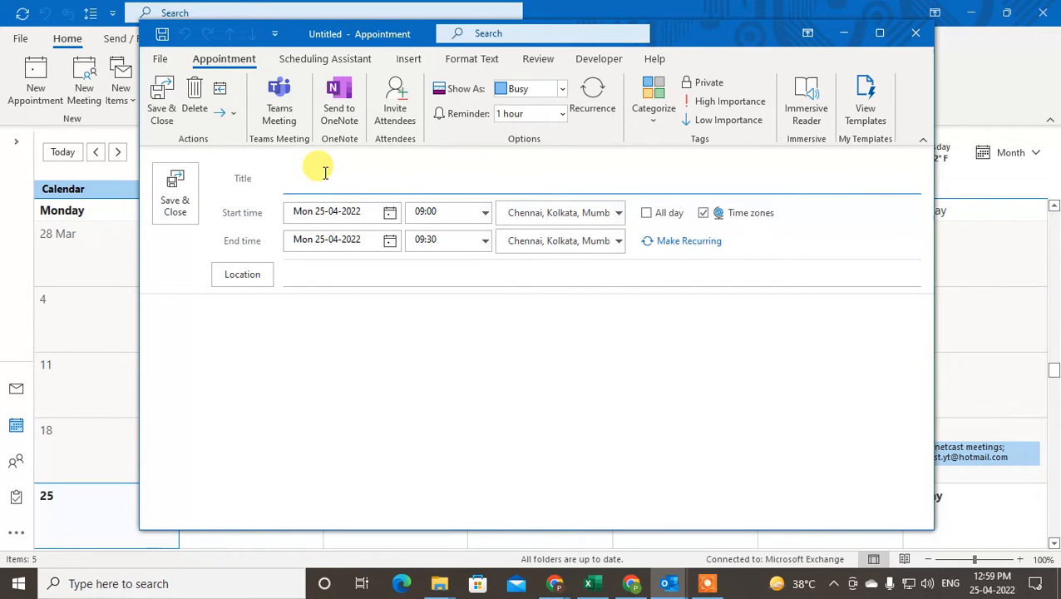
- Title the appointment 'appointment with client'
type("appointment with cl")
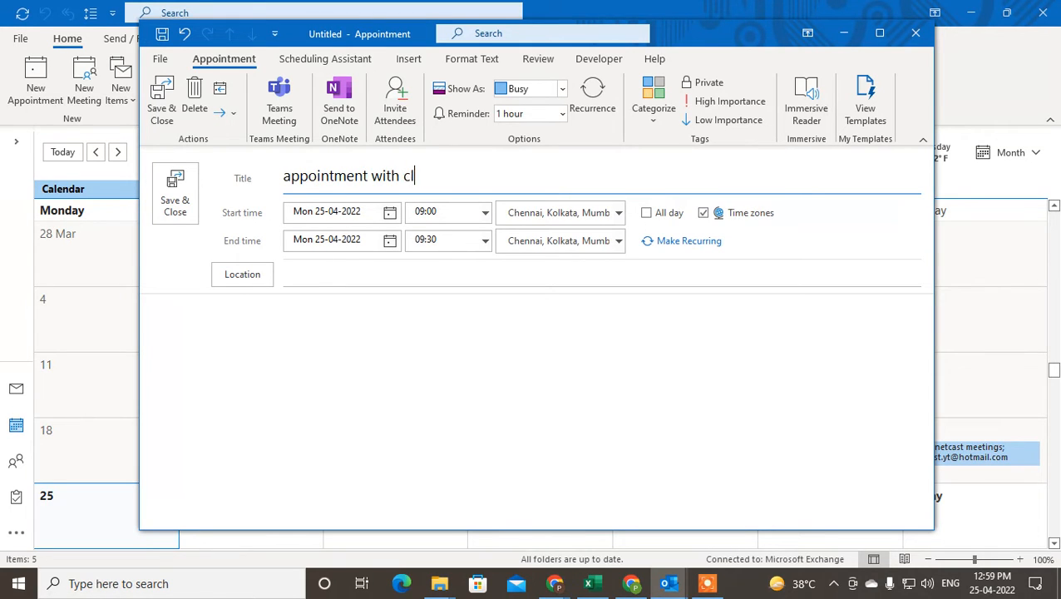
type("ient")
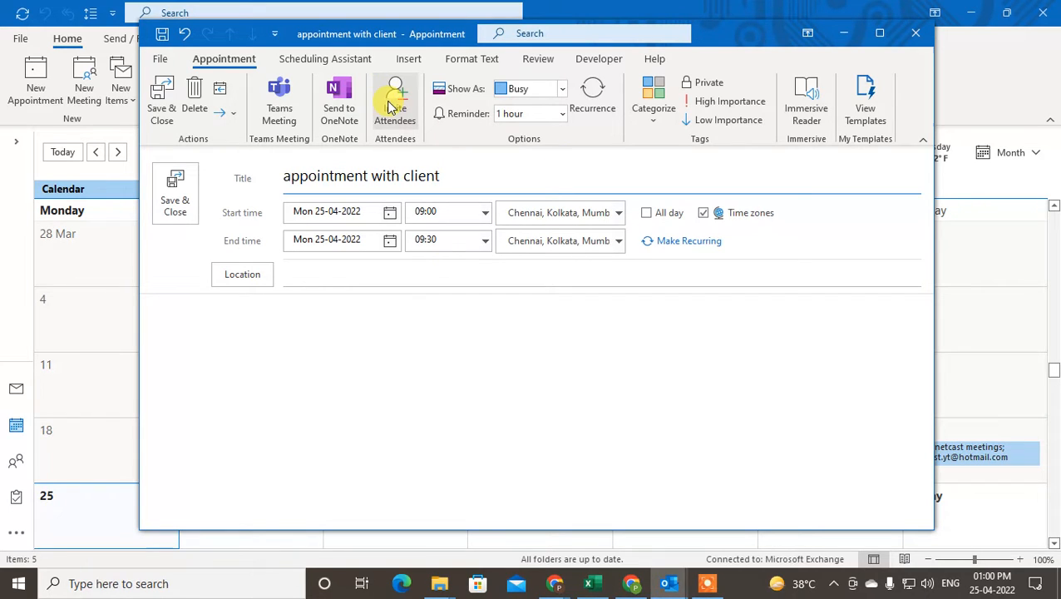
- Turn the appointment into a meeting and add one required attendee from the Offline Global Address List
left_click(396, 99)
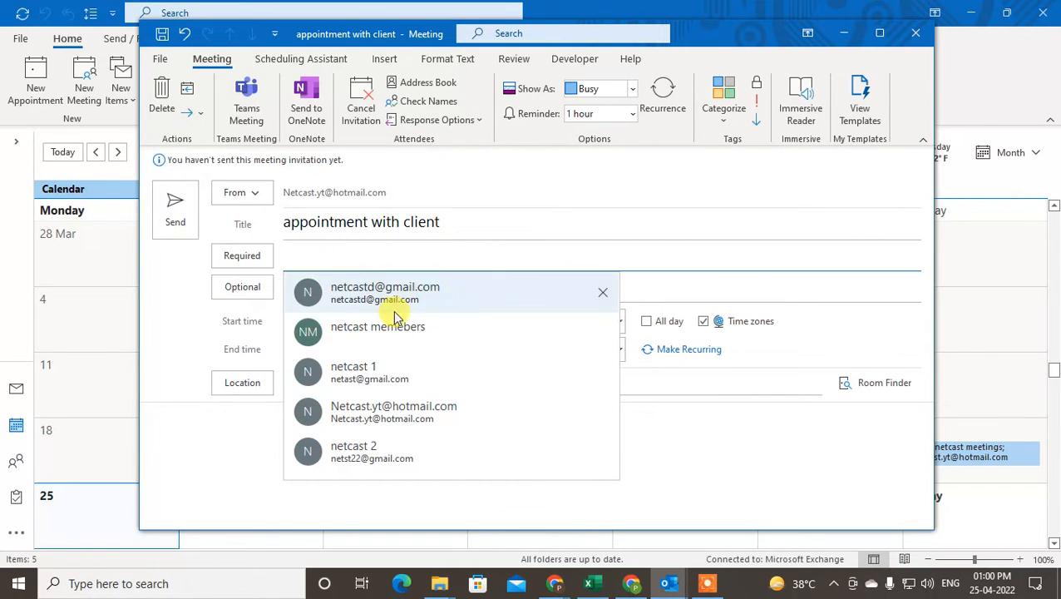
left_click(392, 412)
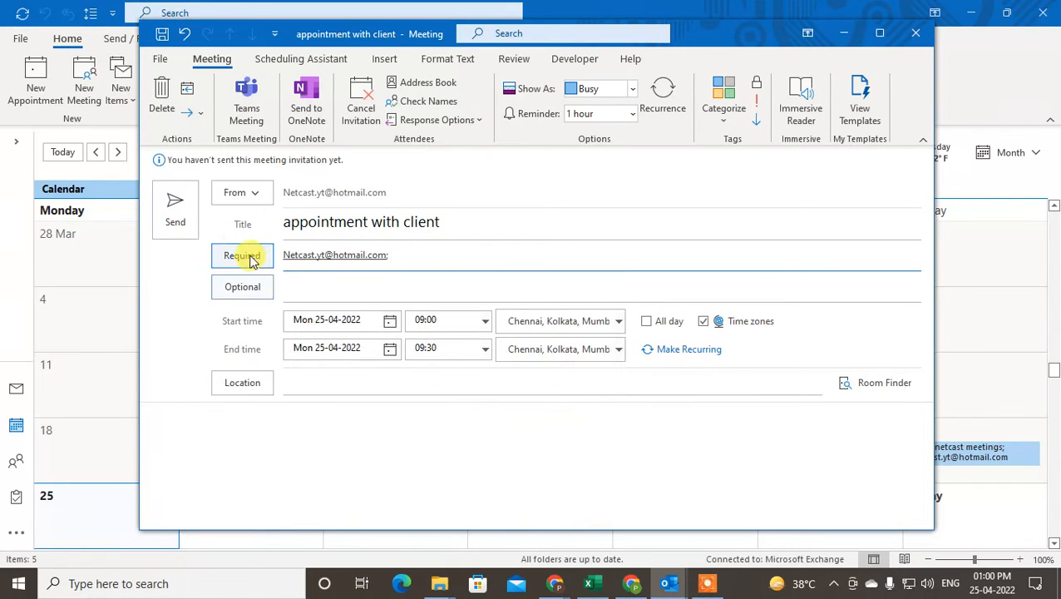
left_click(242, 256)
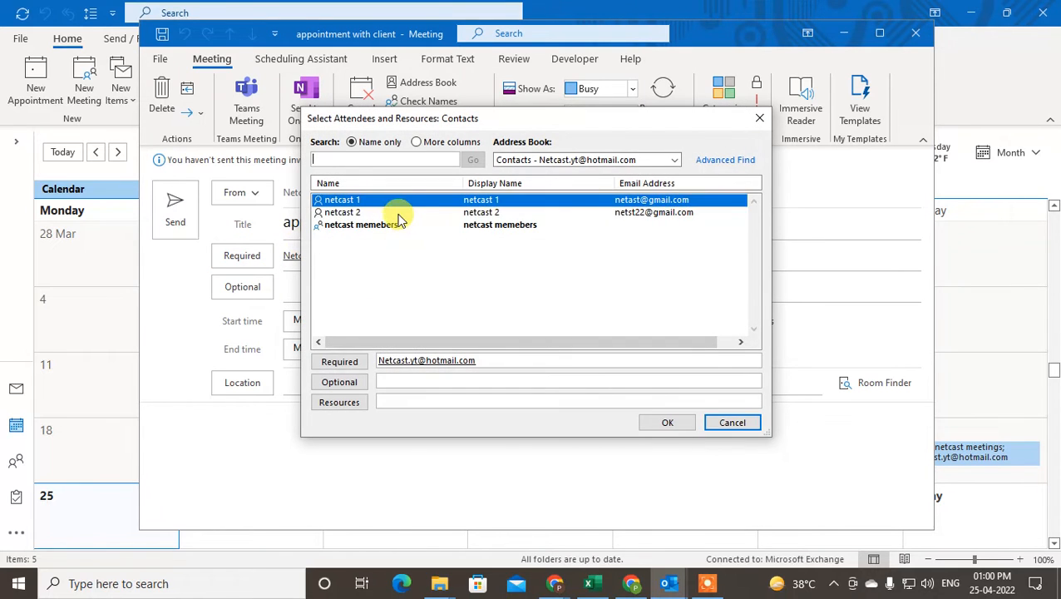
left_click(342, 213)
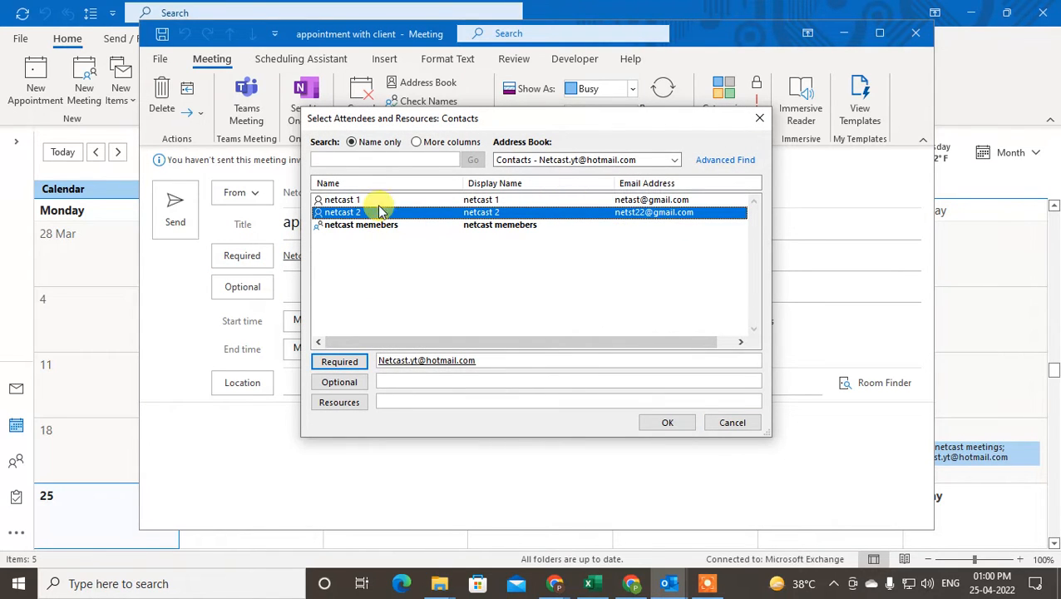
left_click(673, 159)
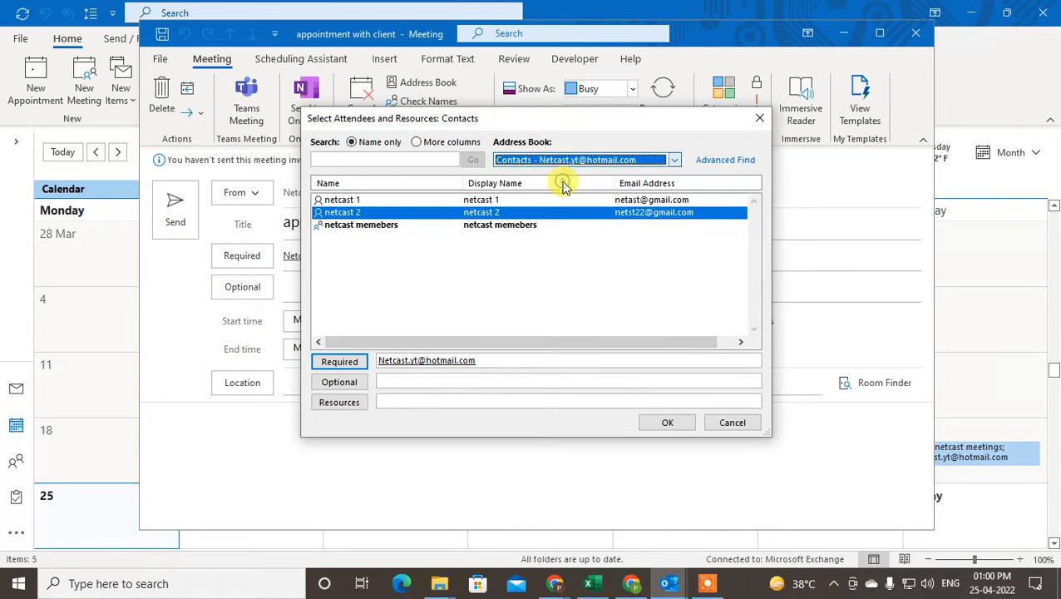
left_click(673, 160)
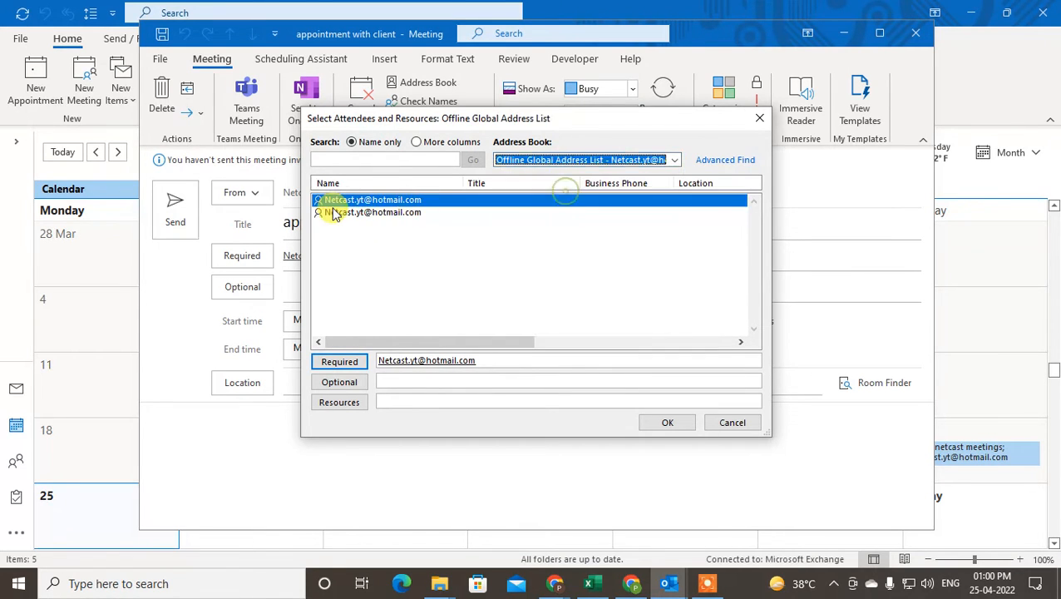
left_click(667, 422)
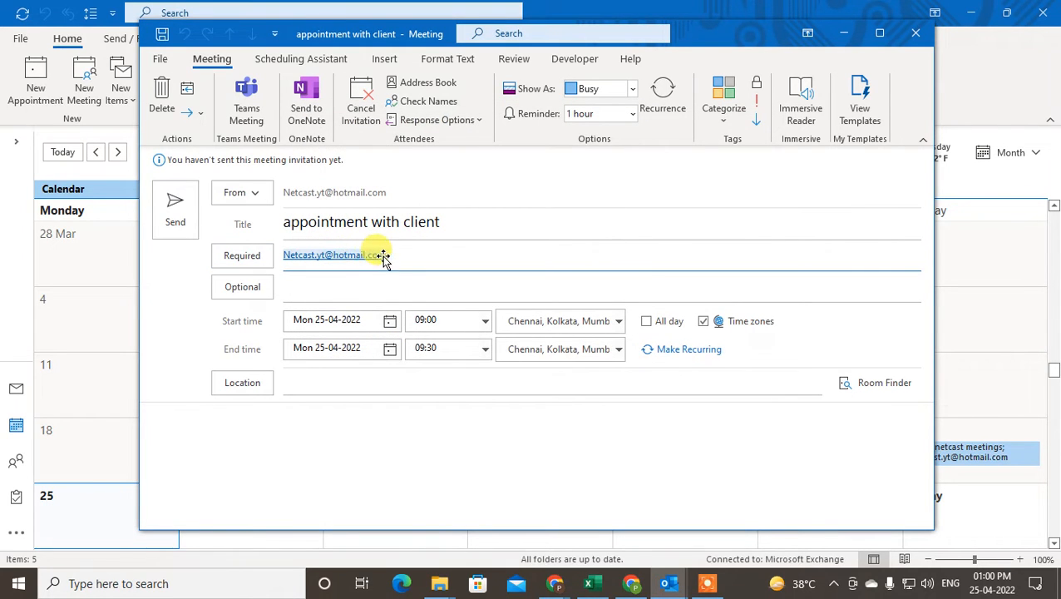
left_click(374, 254)
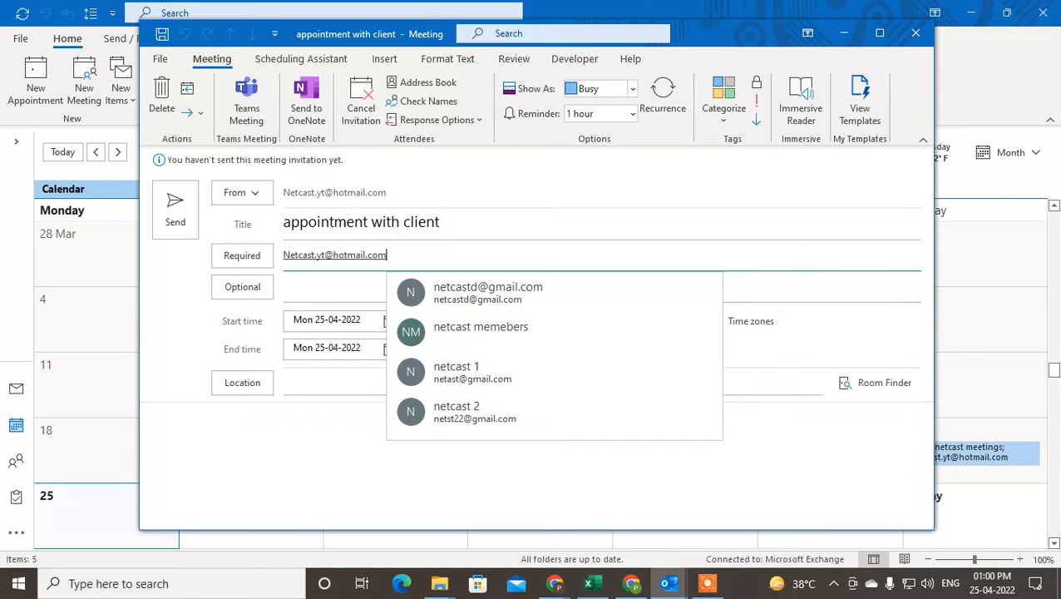
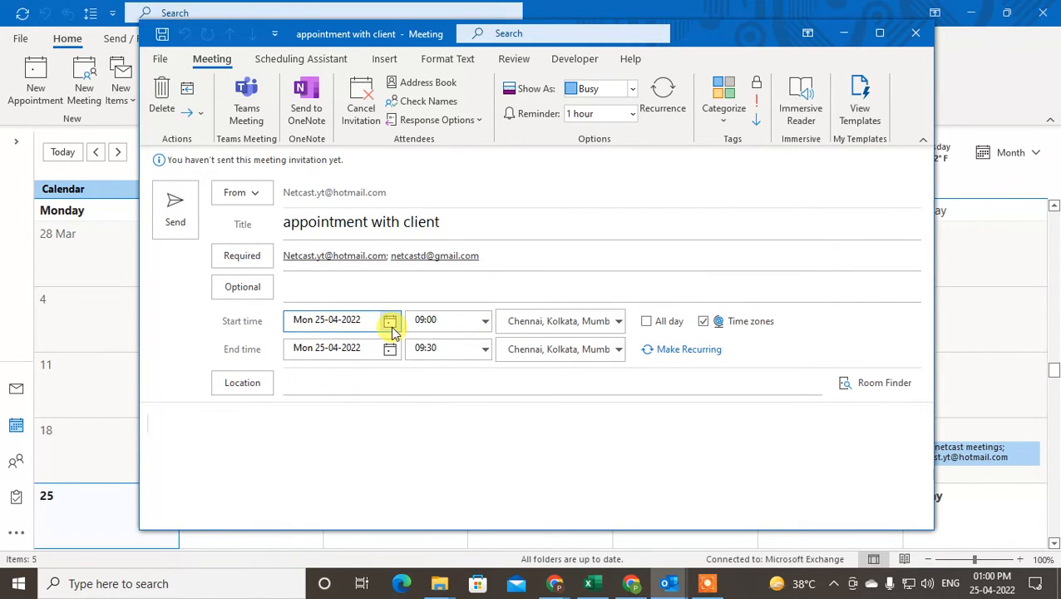
- Reschedule the meeting to Thu 28-04-2022, 09:00 to 10:00
left_click(389, 320)
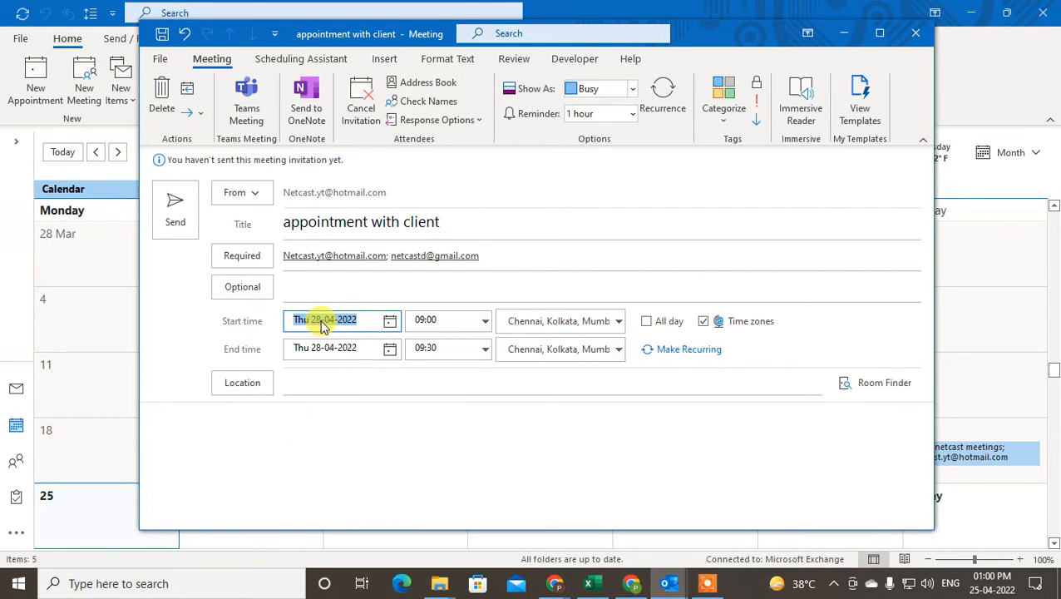
left_click(484, 319)
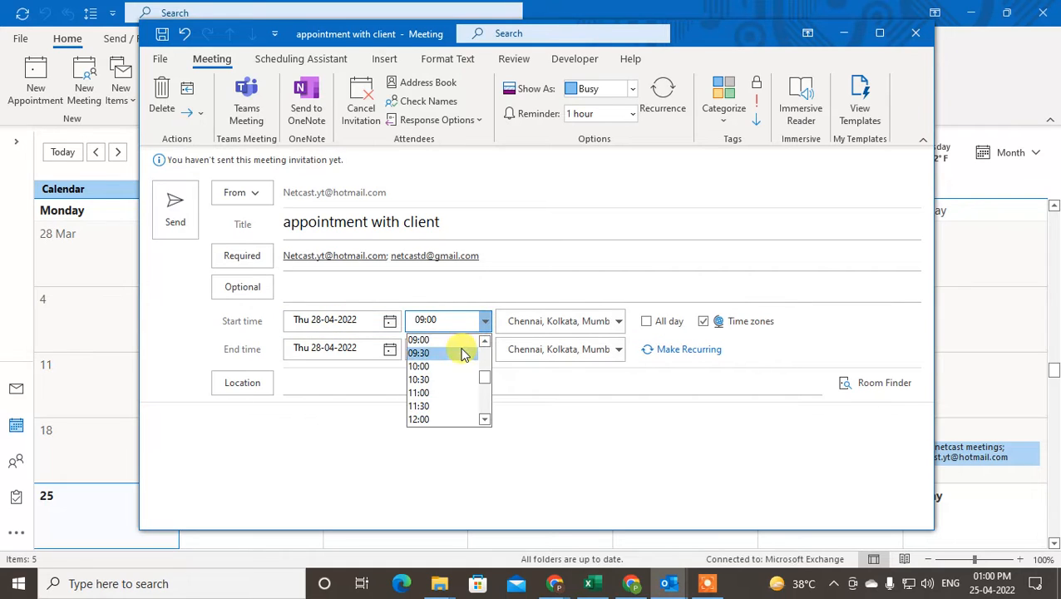
mouse_move(532, 406)
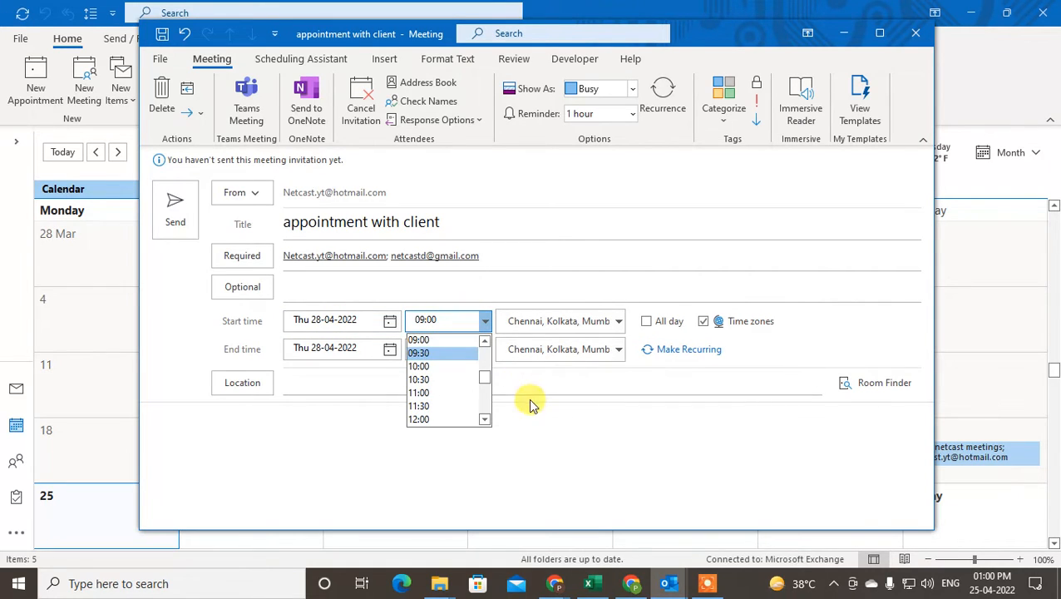
left_click(417, 365)
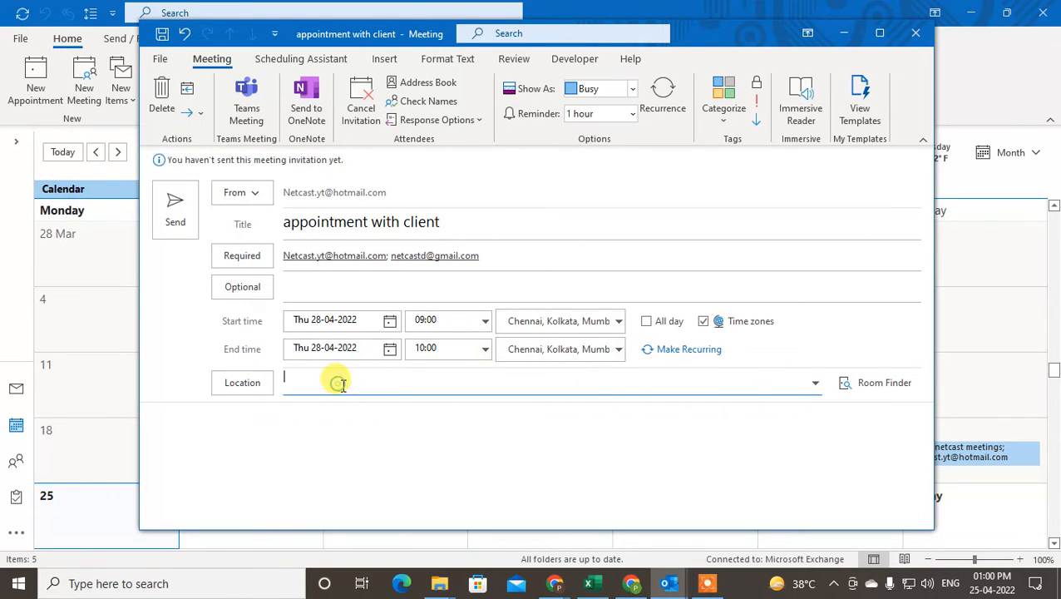
- Set the meeting location to usa, leaving the reminder at 15 minutes
type("usa")
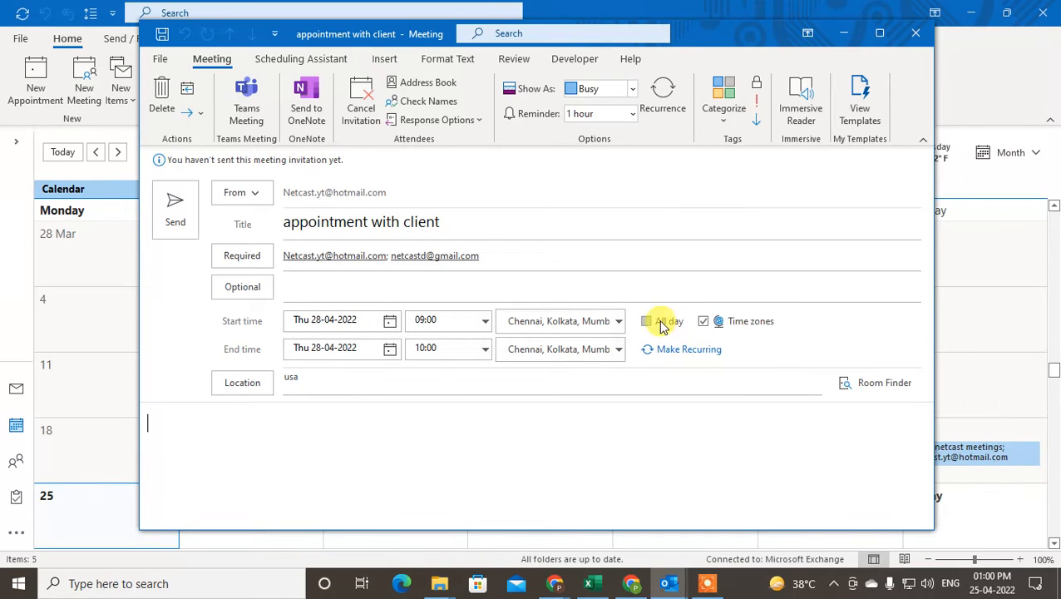
left_click(645, 320)
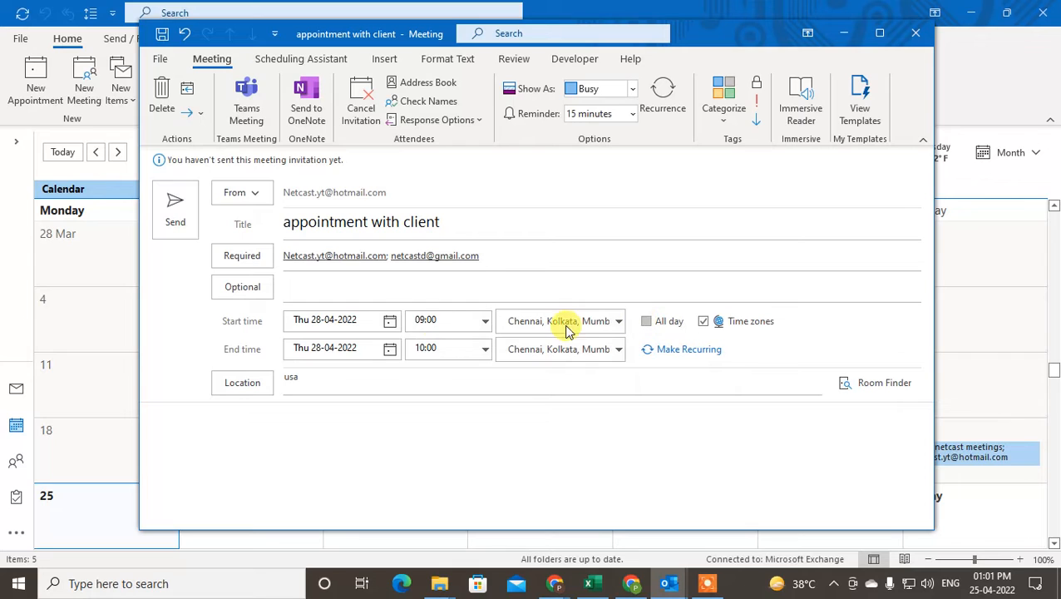
left_click(457, 383)
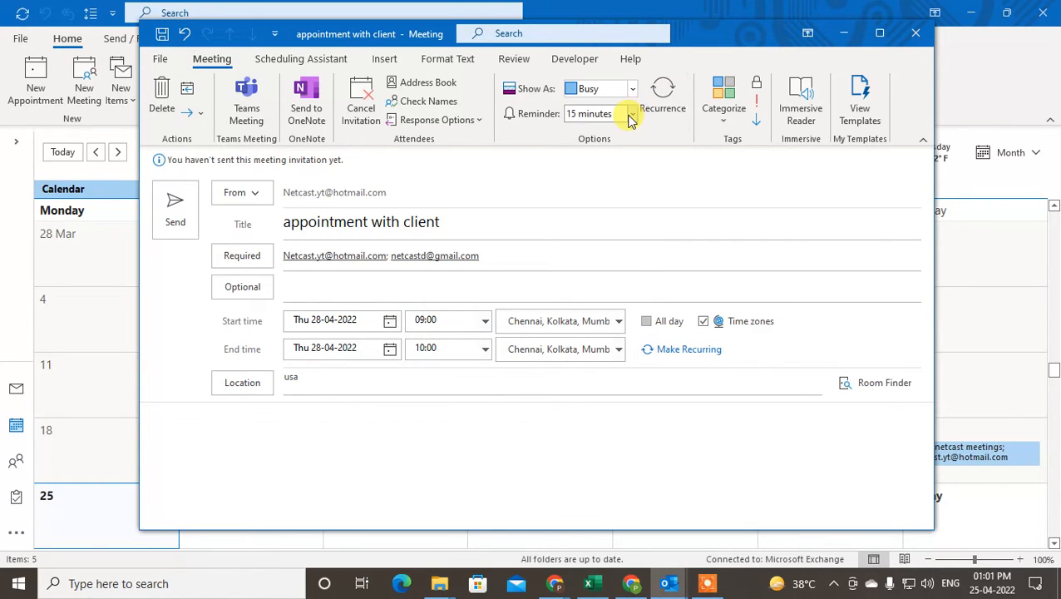
- Set a 30-minute reminder and show the meeting time as Busy
left_click(630, 113)
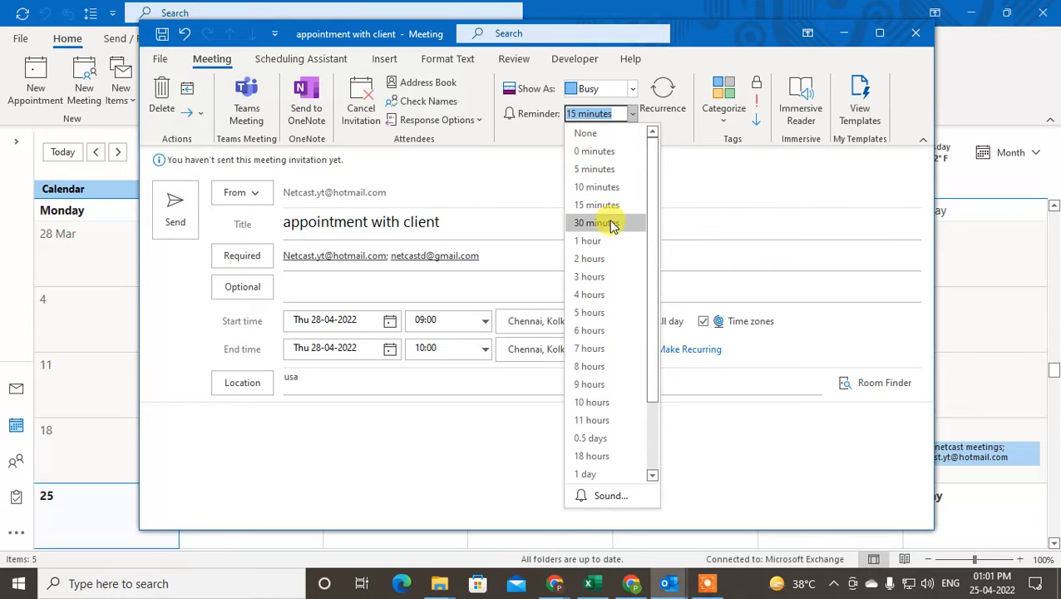
left_click(592, 222)
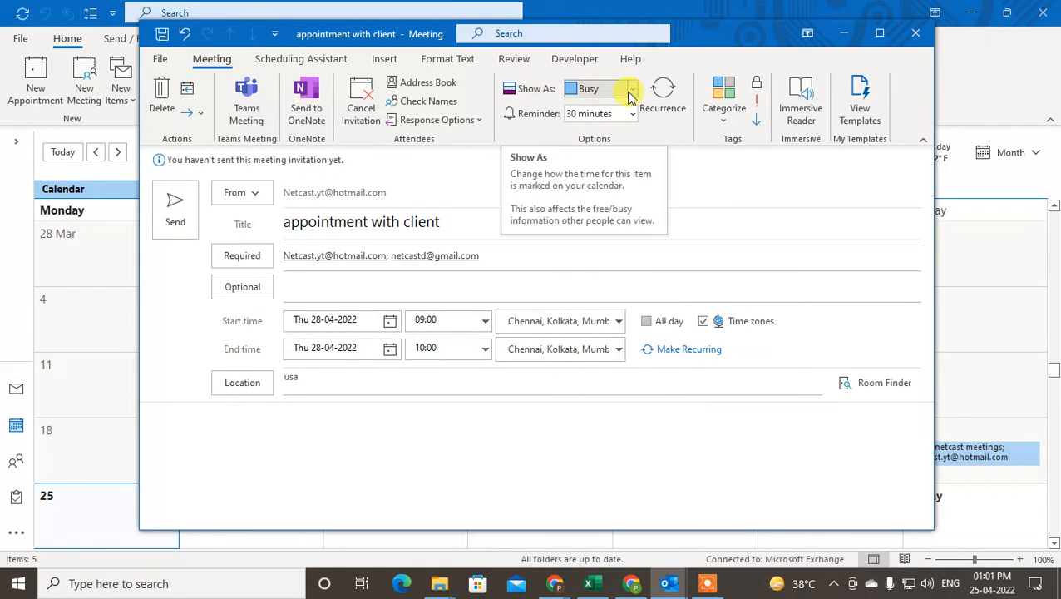
left_click(632, 88)
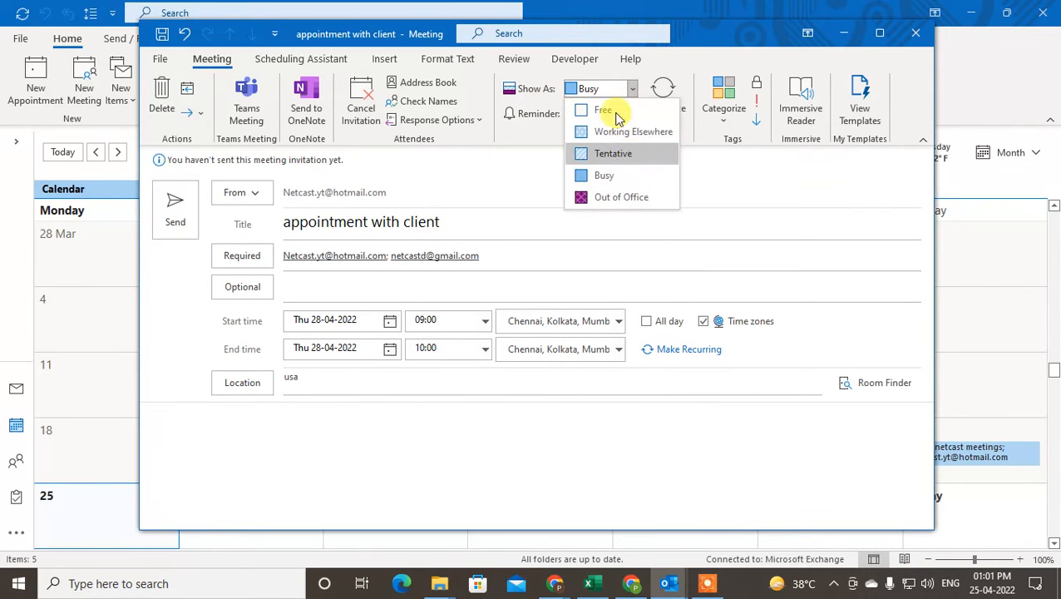
mouse_move(603, 175)
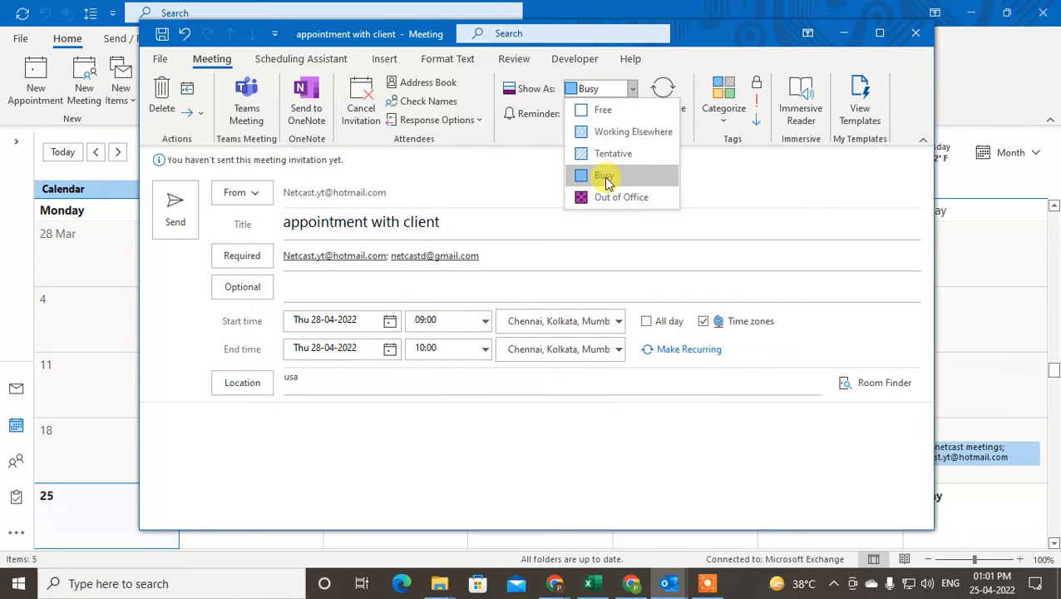
left_click(605, 175)
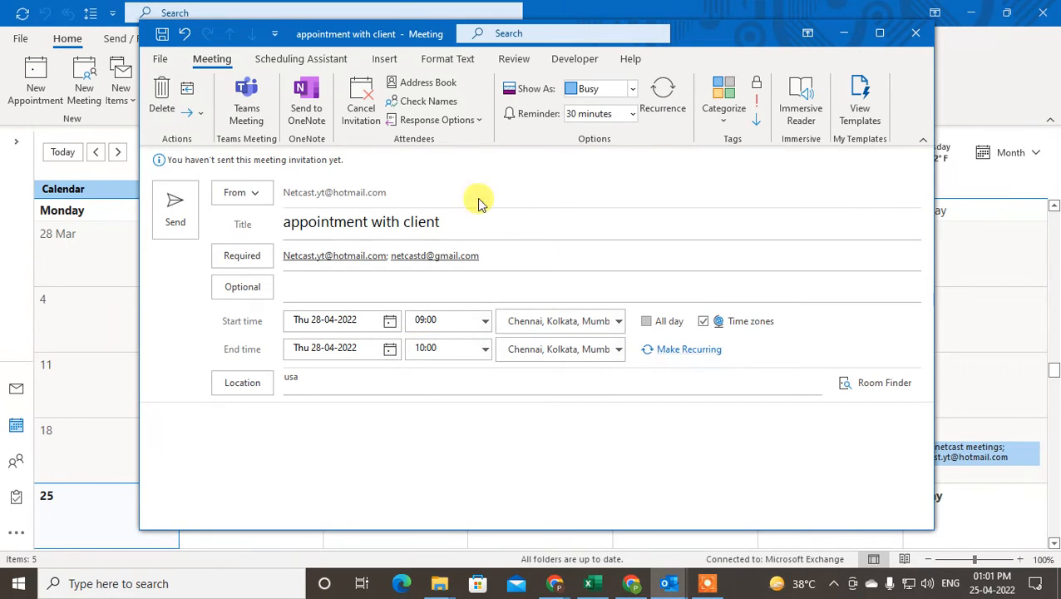
mouse_move(301, 59)
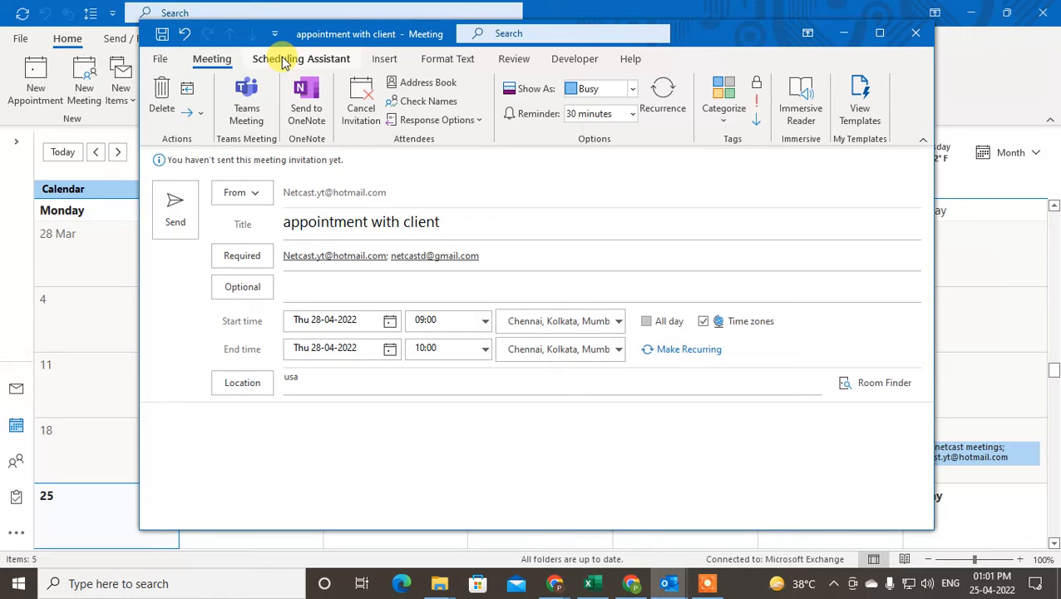
mouse_move(291, 63)
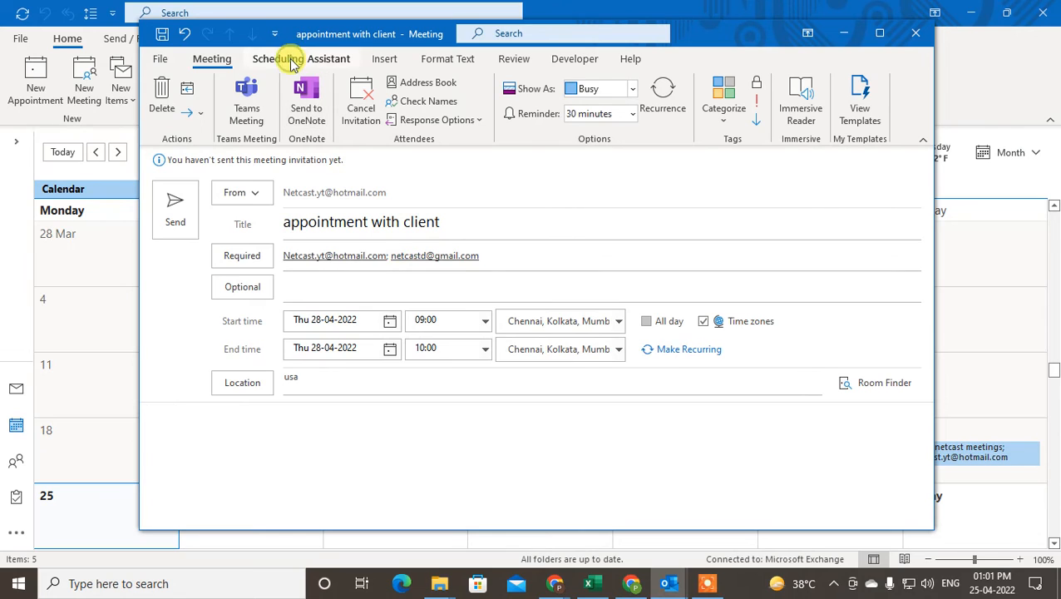
- Switch to the Scheduling Assistant to view the attendees' free/busy timeline
left_click(278, 58)
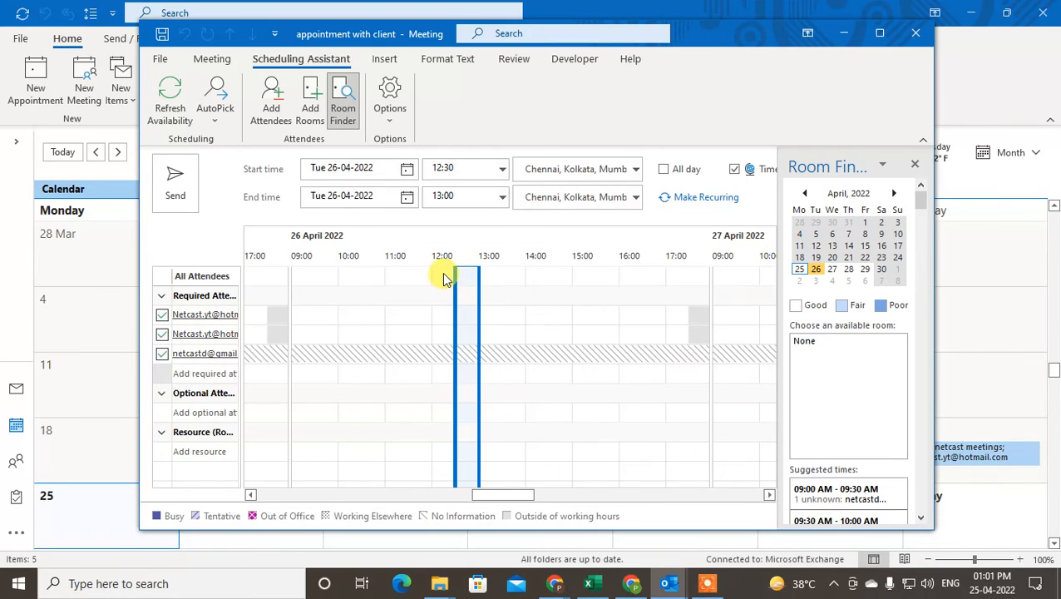
- Move the meeting block in the Scheduling Assistant to Tue 5 April 2022, 10:00–10:30
left_click_drag(502, 495, 379, 495)
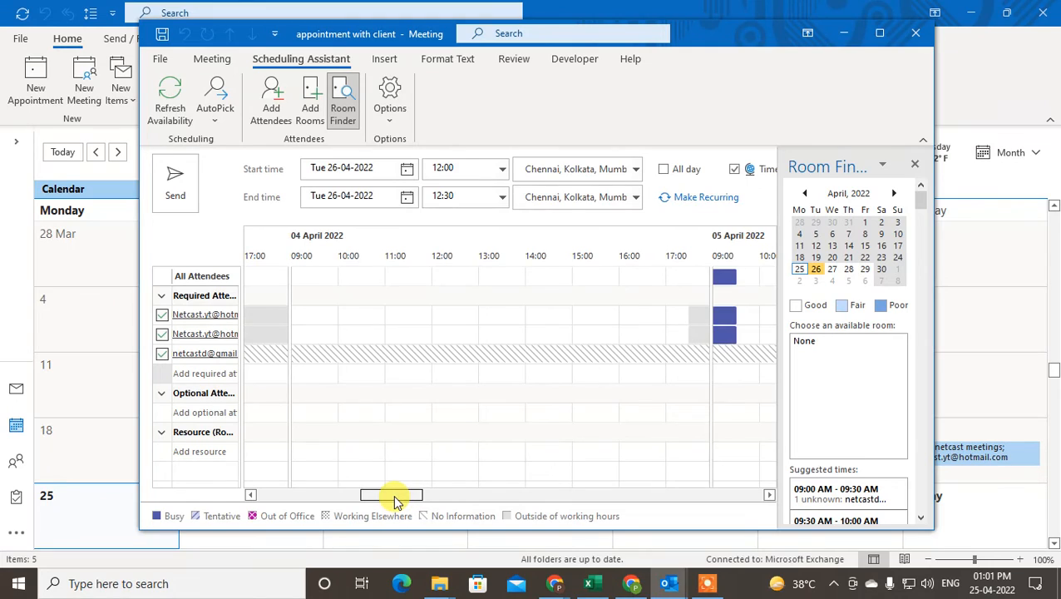
scroll("right", 3)
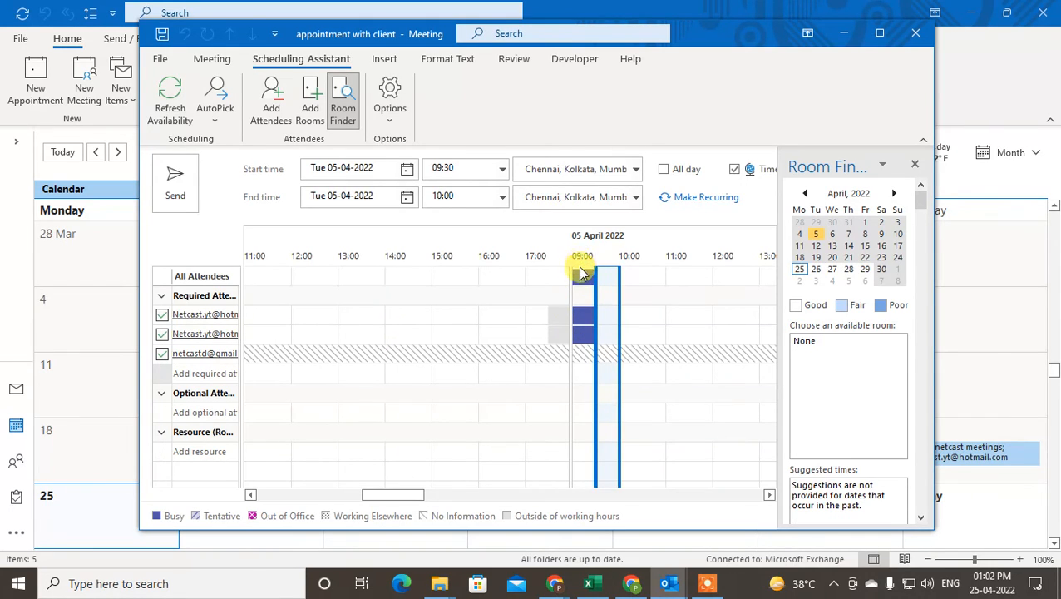
left_click_drag(582, 274, 632, 274)
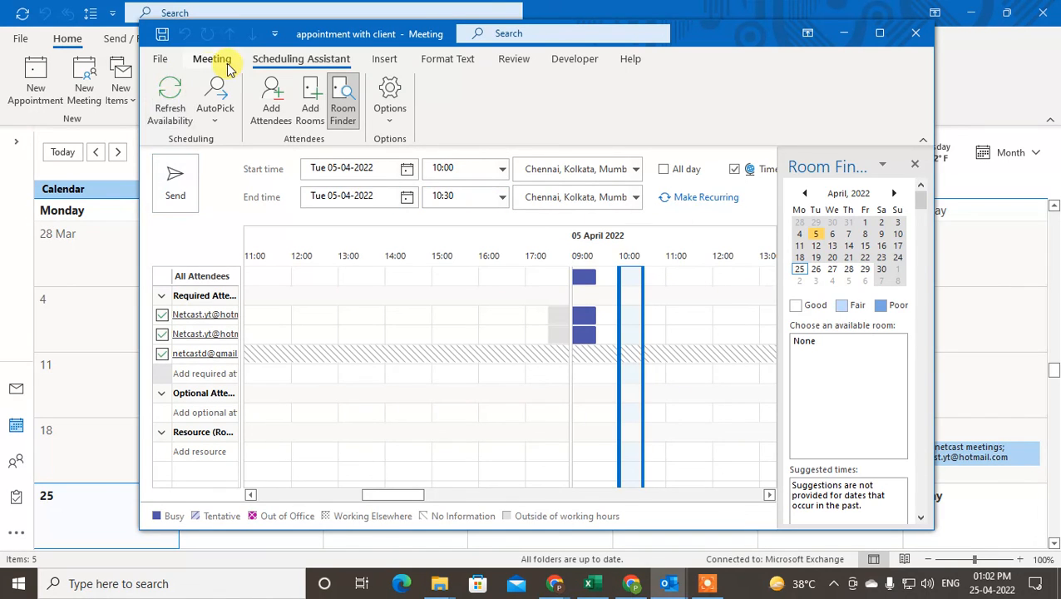
- Return to the Meeting details and close the meeting window
left_click(211, 58)
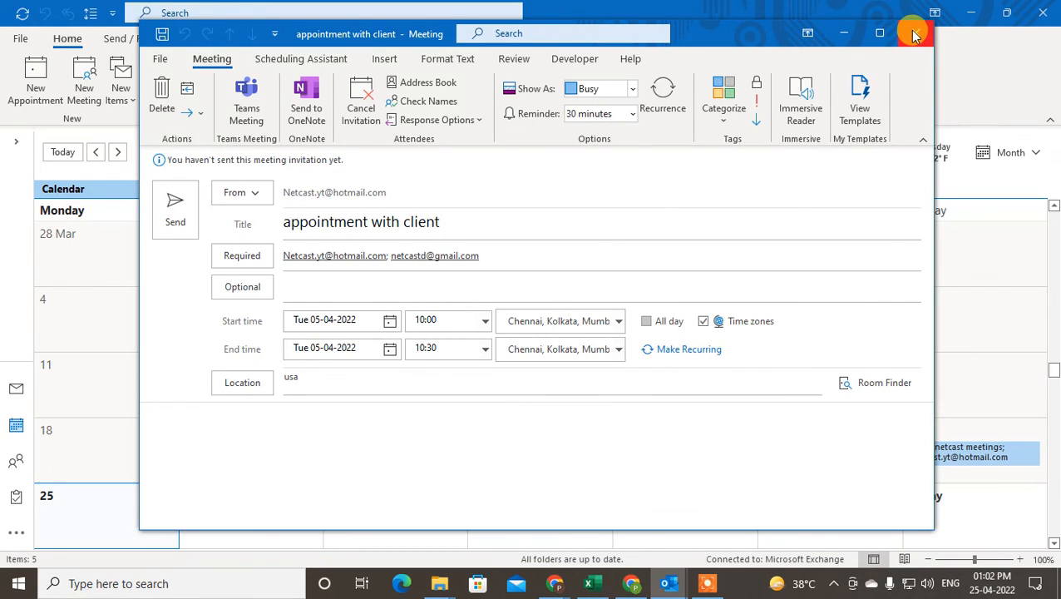
left_click(911, 33)
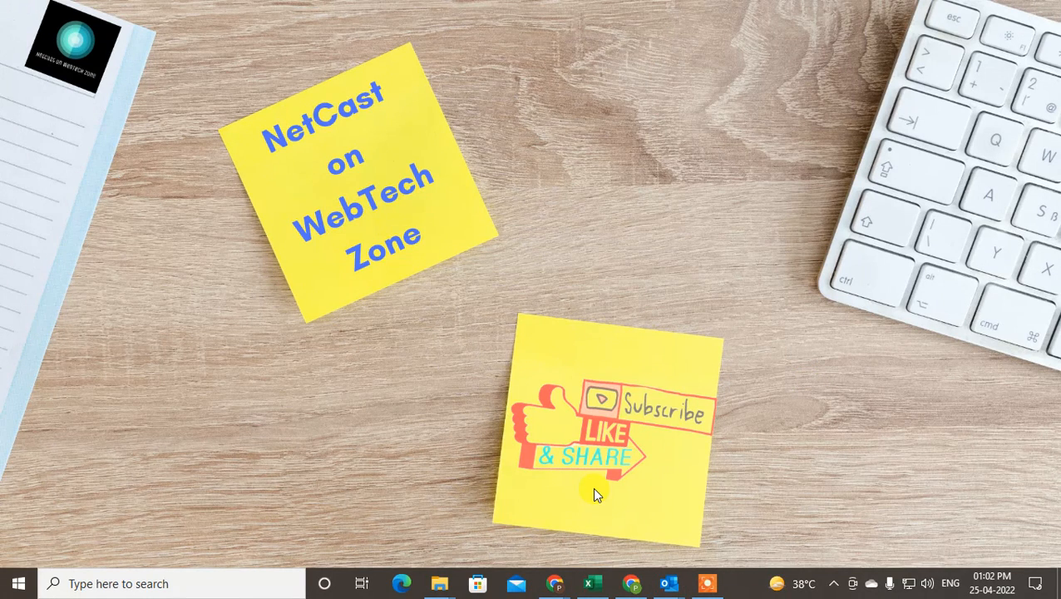